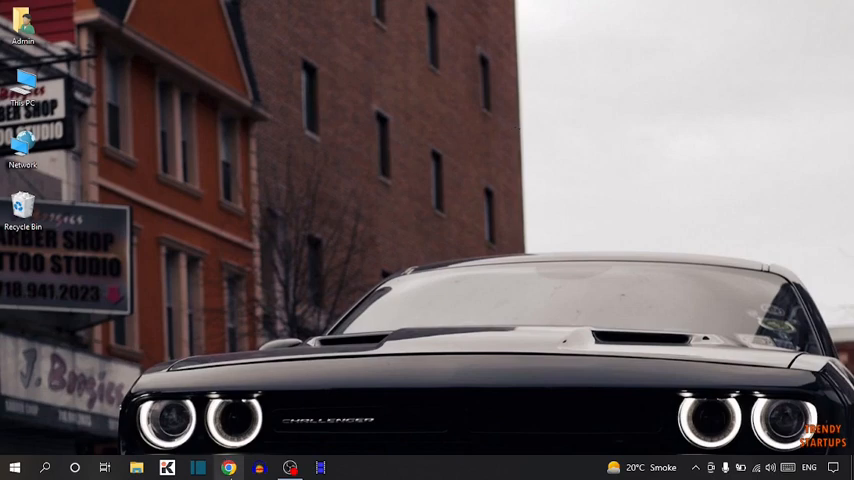
# Launch Chrome and navigate to gmail.com to load the inbox
pyautogui.click(228, 468)
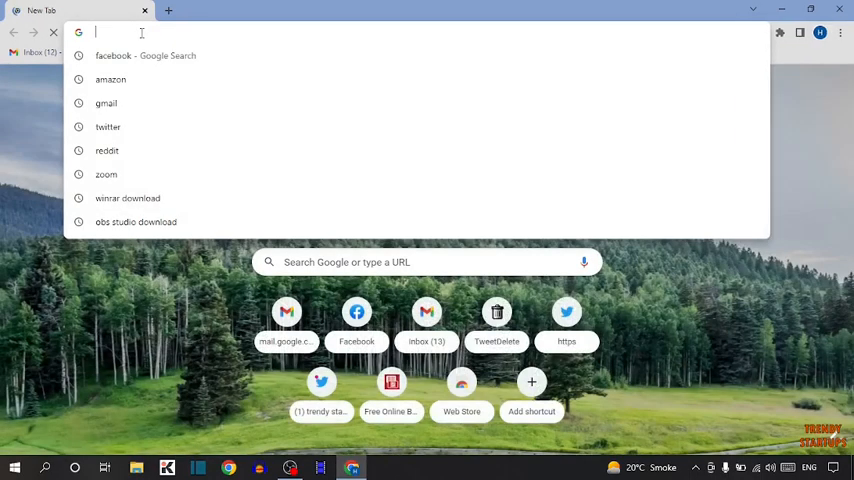
pyautogui.write('gmail.com')
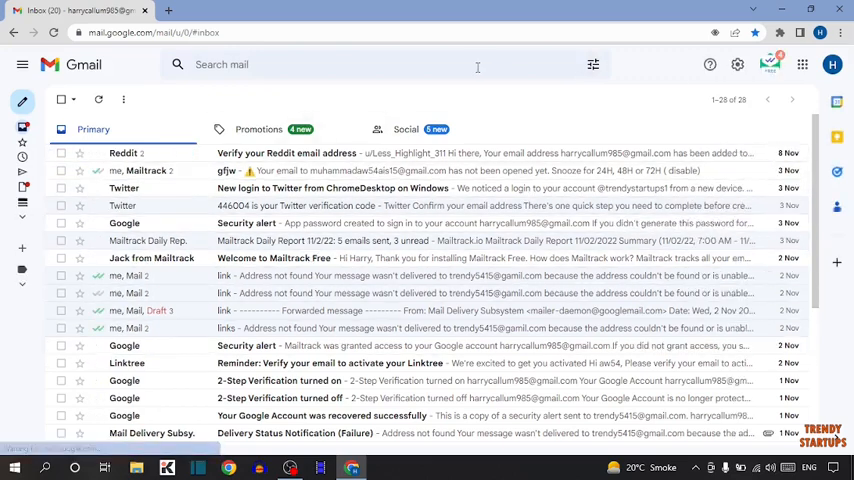
pyautogui.moveTo(828, 64)
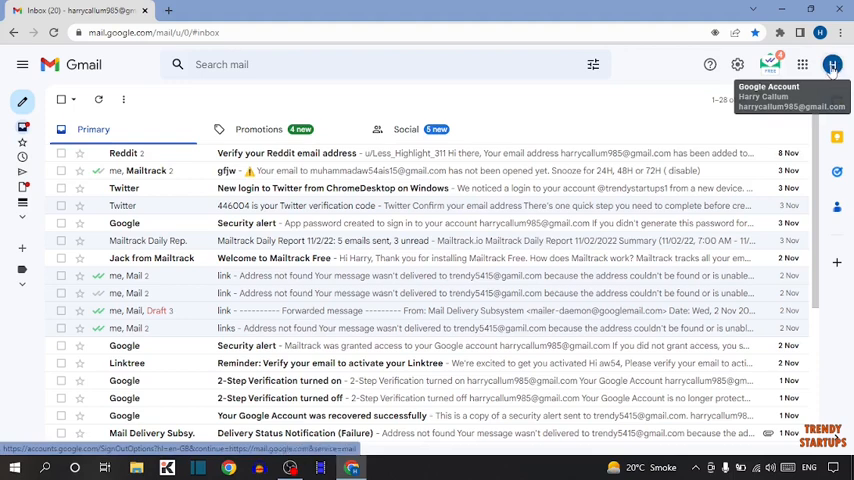
# From the profile avatar menu, go to 'Manage your Google Account'
pyautogui.click(832, 60)
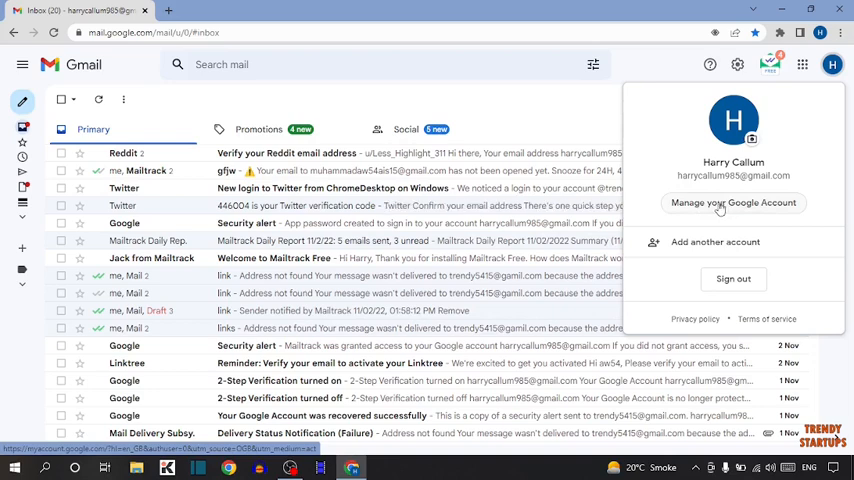
pyautogui.click(732, 204)
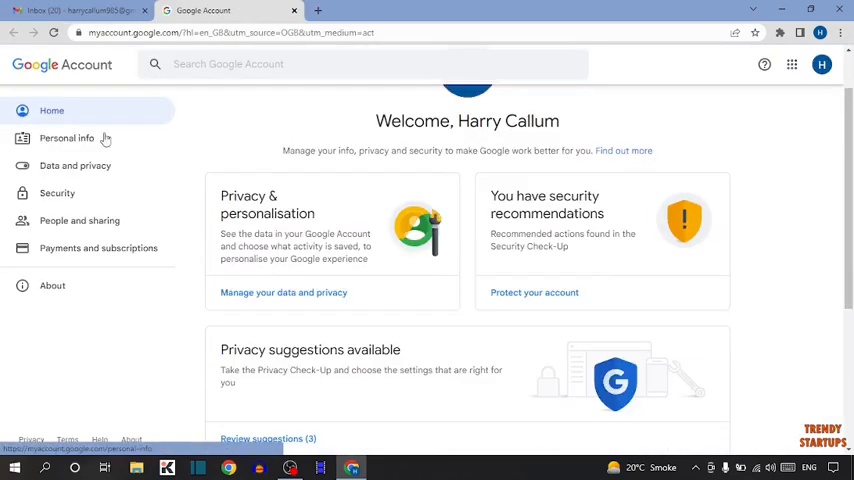
pyautogui.moveTo(68, 138)
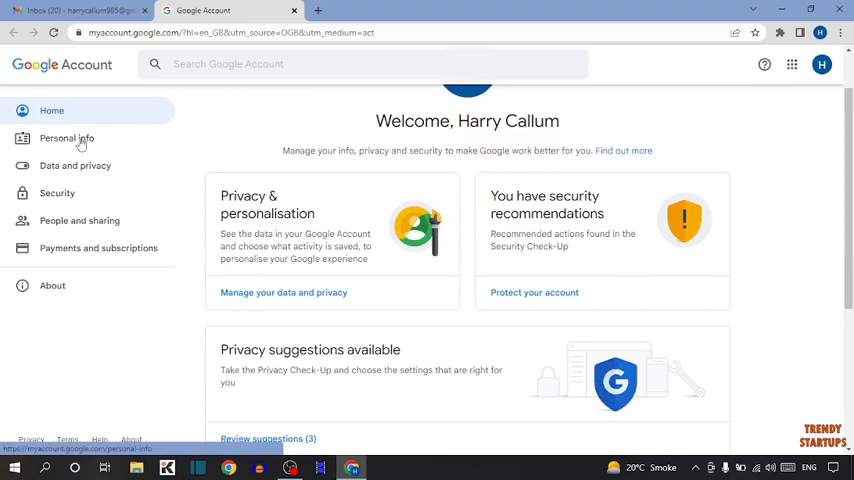
# Show the Personal info section and scroll to the Basic info name row
pyautogui.click(66, 138)
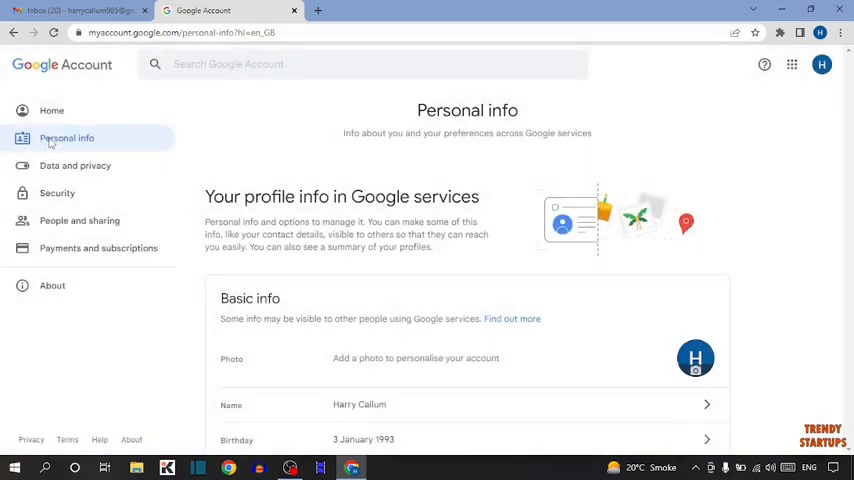
pyautogui.scroll(-3)
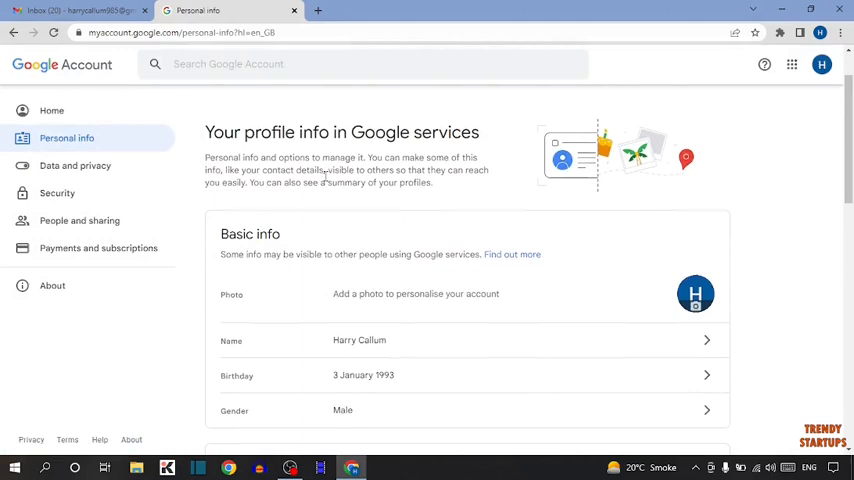
pyautogui.scroll(-3)
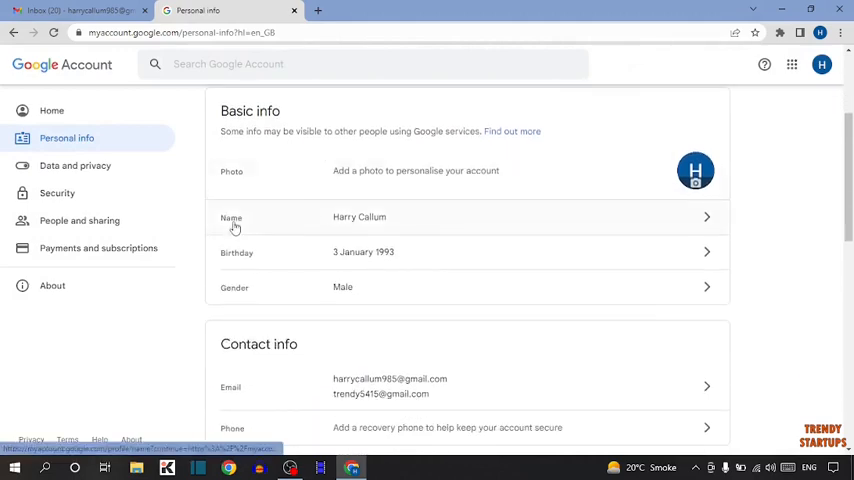
pyautogui.moveTo(388, 220)
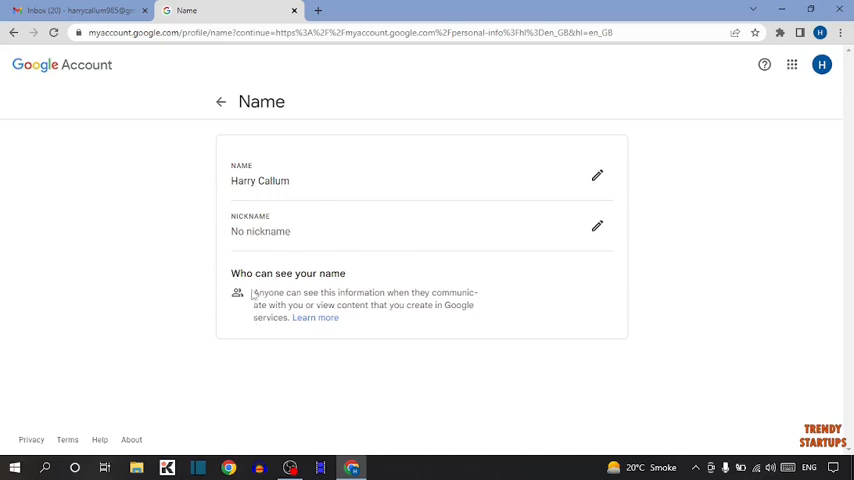
pyautogui.moveTo(330, 304)
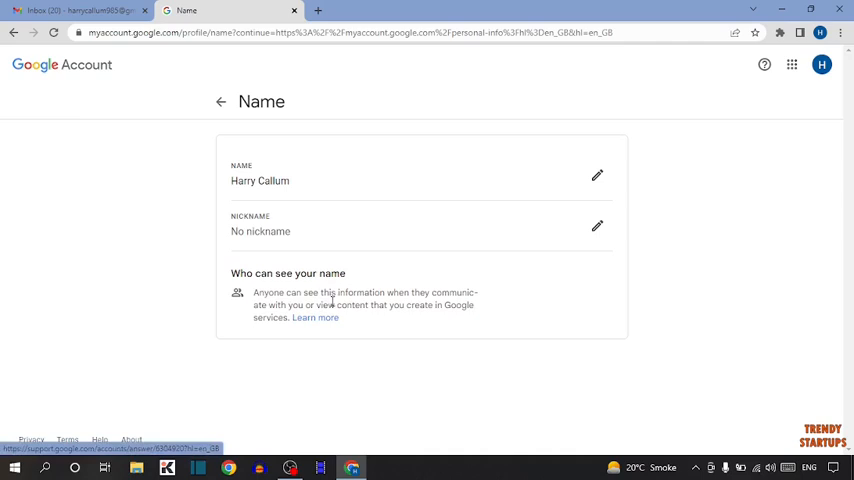
pyautogui.moveTo(350, 316)
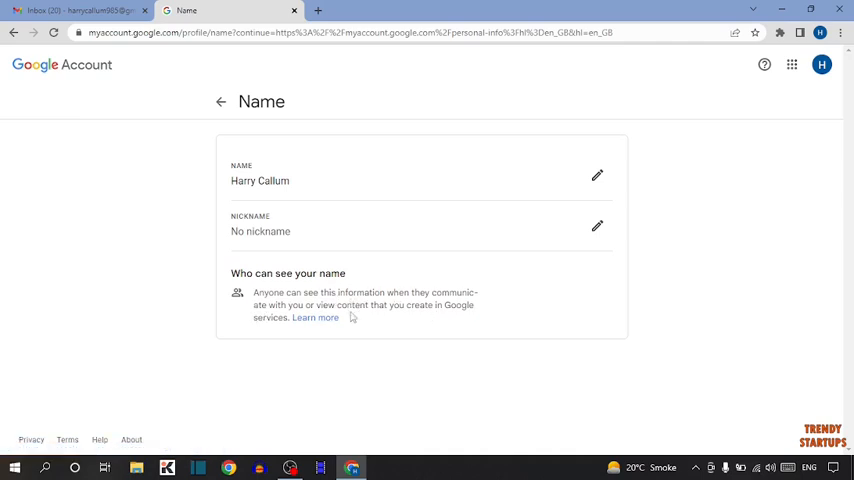
pyautogui.moveTo(388, 320)
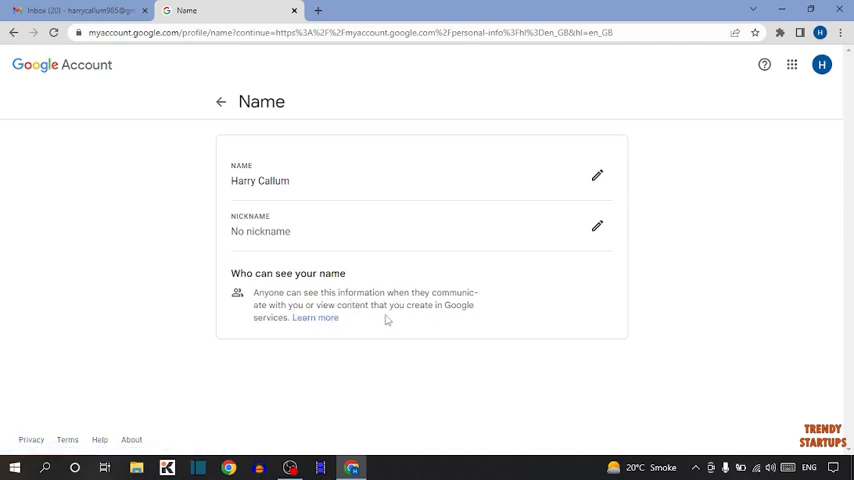
pyautogui.moveTo(270, 332)
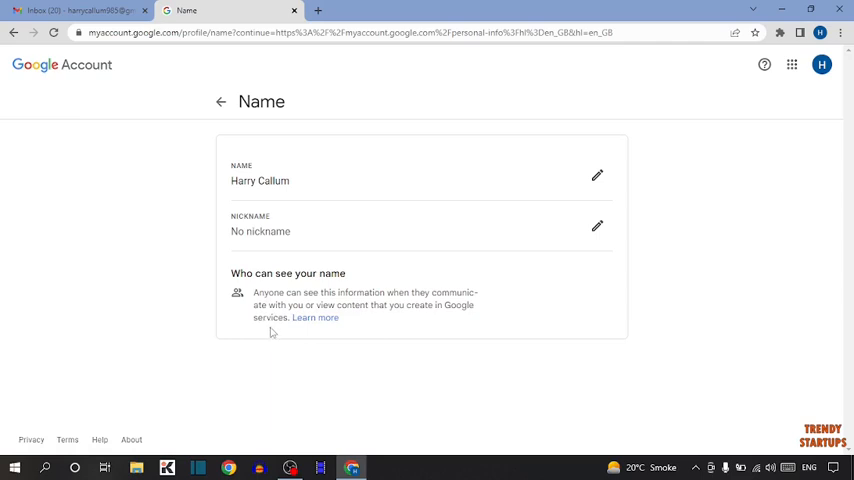
# Edit the name fields to first name 'trendy', last name 'startups', and save
pyautogui.click(596, 176)
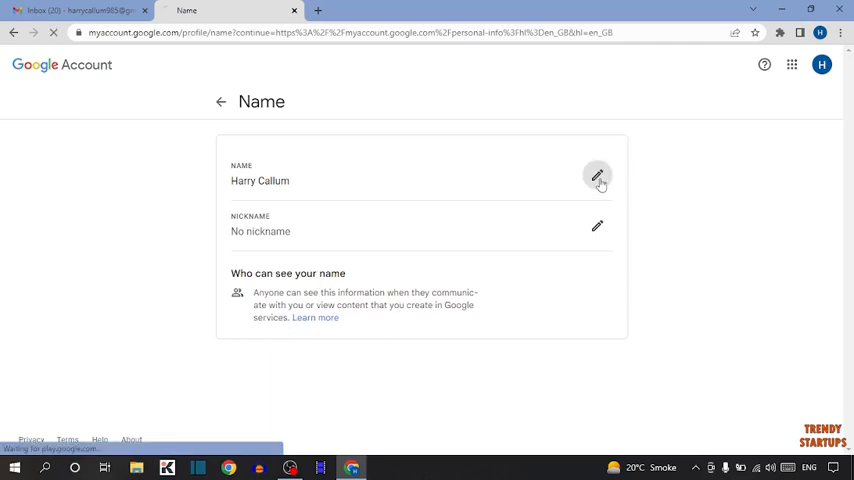
pyautogui.click(596, 178)
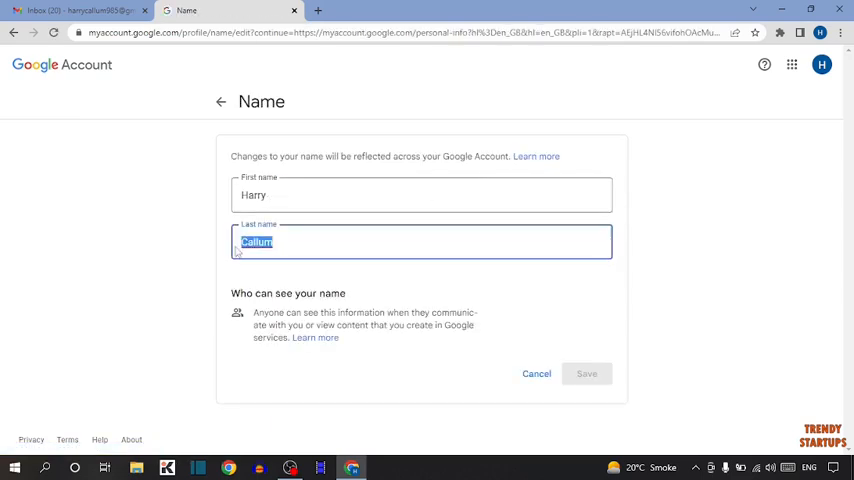
pyautogui.write('calle')
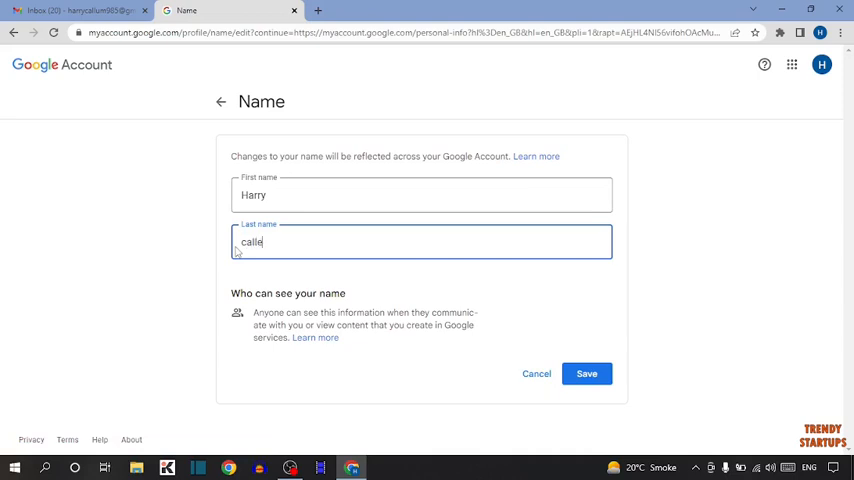
pyautogui.click(420, 194)
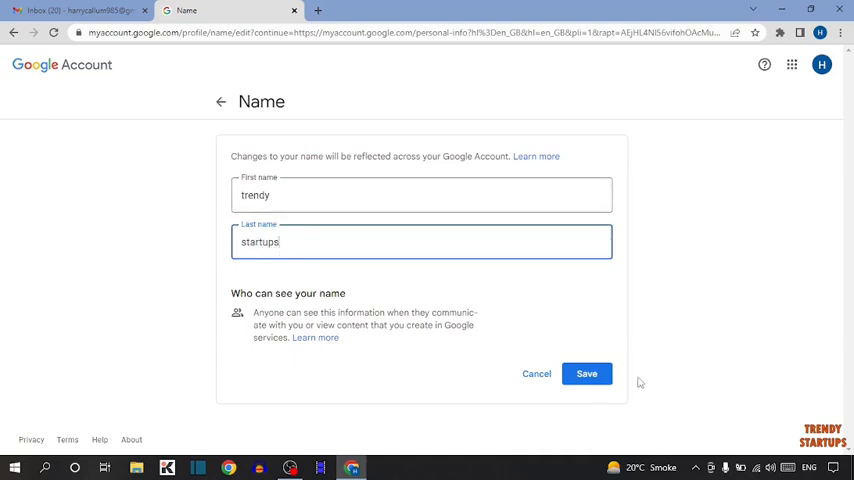
pyautogui.click(596, 372)
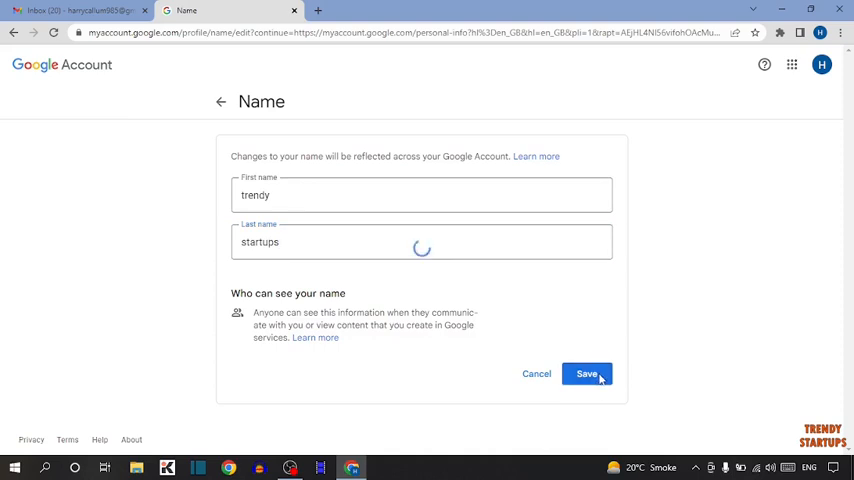
pyautogui.click(594, 372)
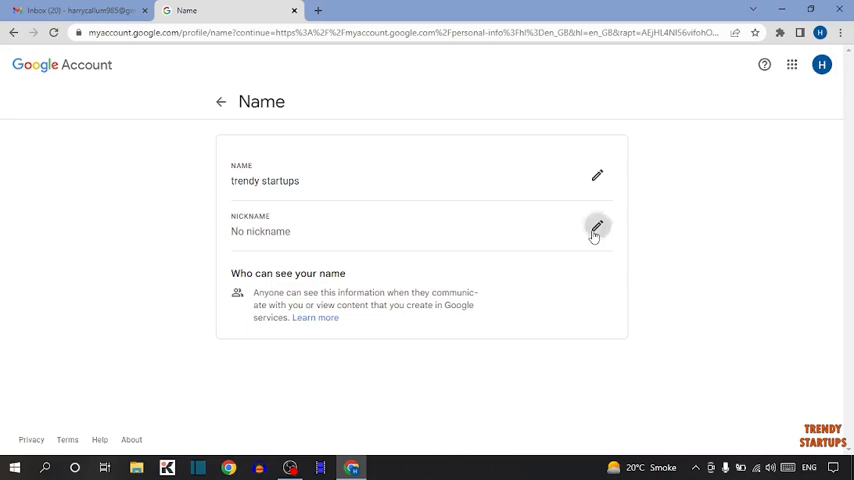
# Enter the nickname 'harry' in the nickname editor and save it
pyautogui.click(596, 228)
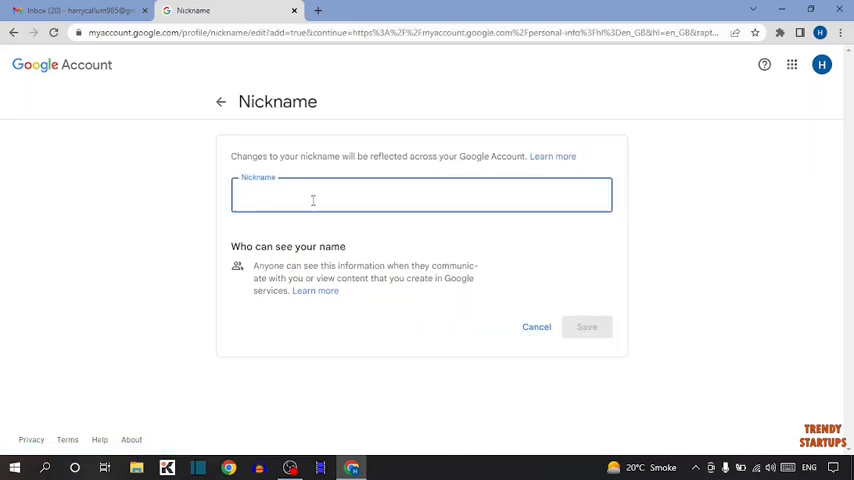
pyautogui.write('harry')
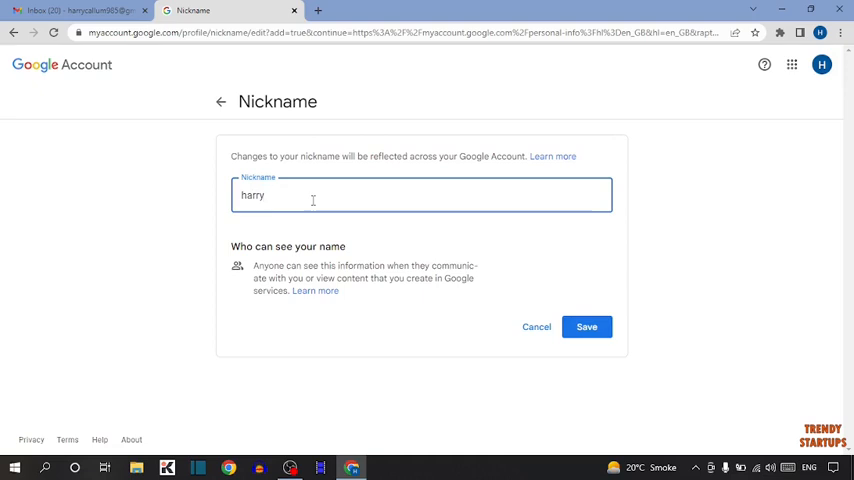
pyautogui.click(586, 326)
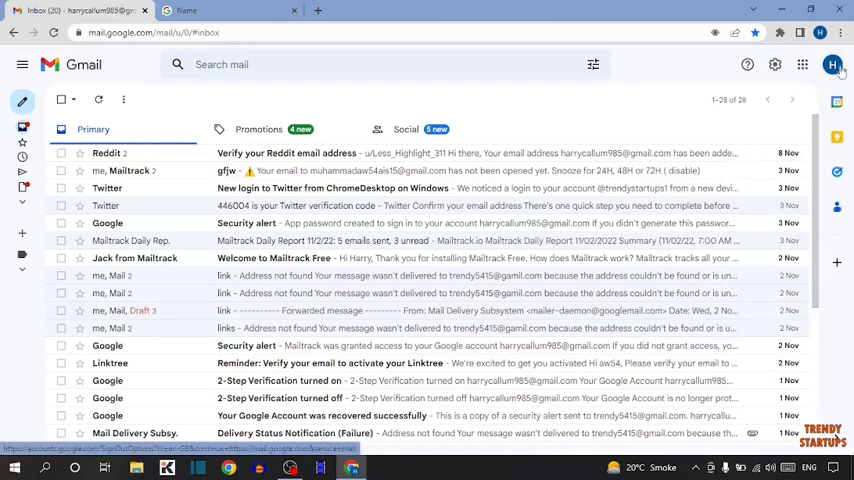
# Check the Gmail account menu, now showing the name 'trendy startups'
pyautogui.click(836, 66)
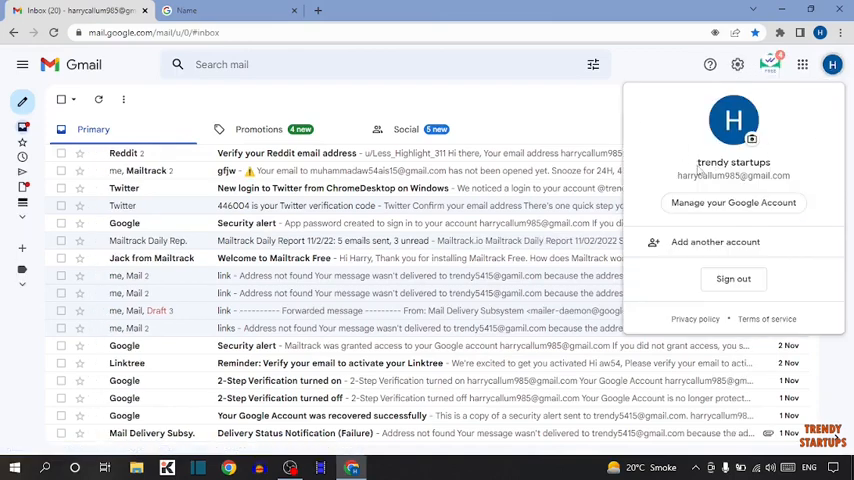